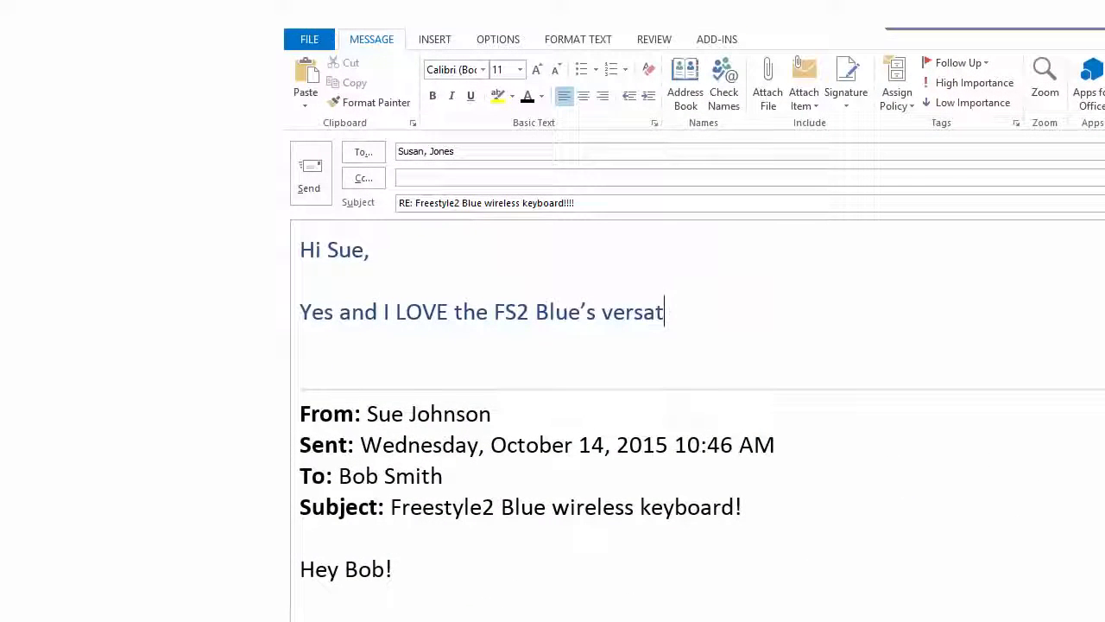
{"action": "type", "text": "ility!!!"}
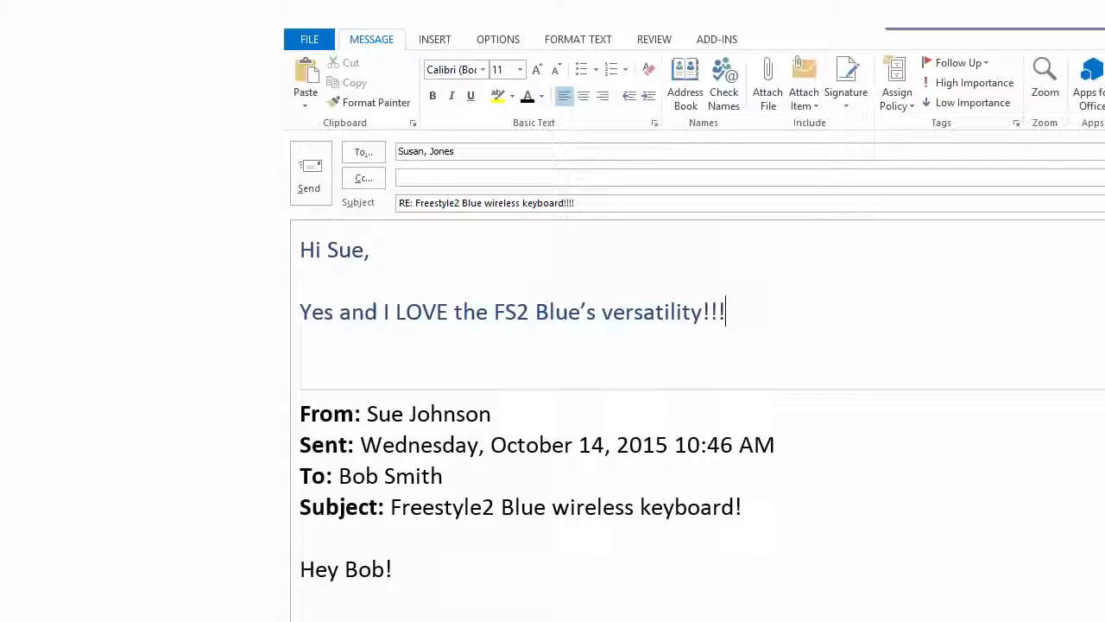